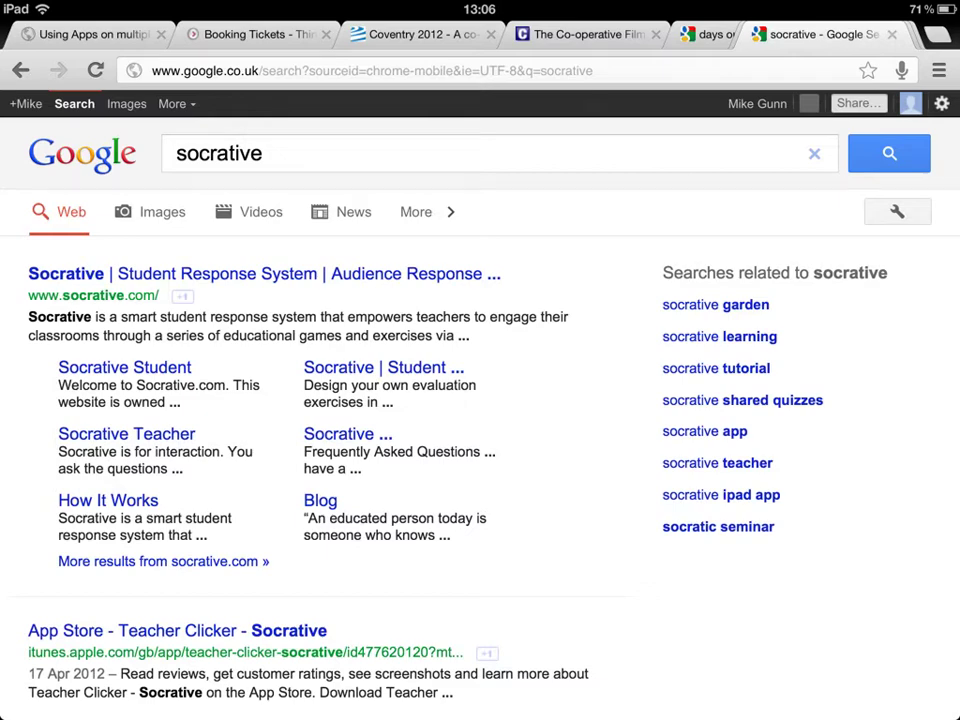
Step: Go to the Socrative Teacher site from the Google results for 'socrative'
click(124, 368)
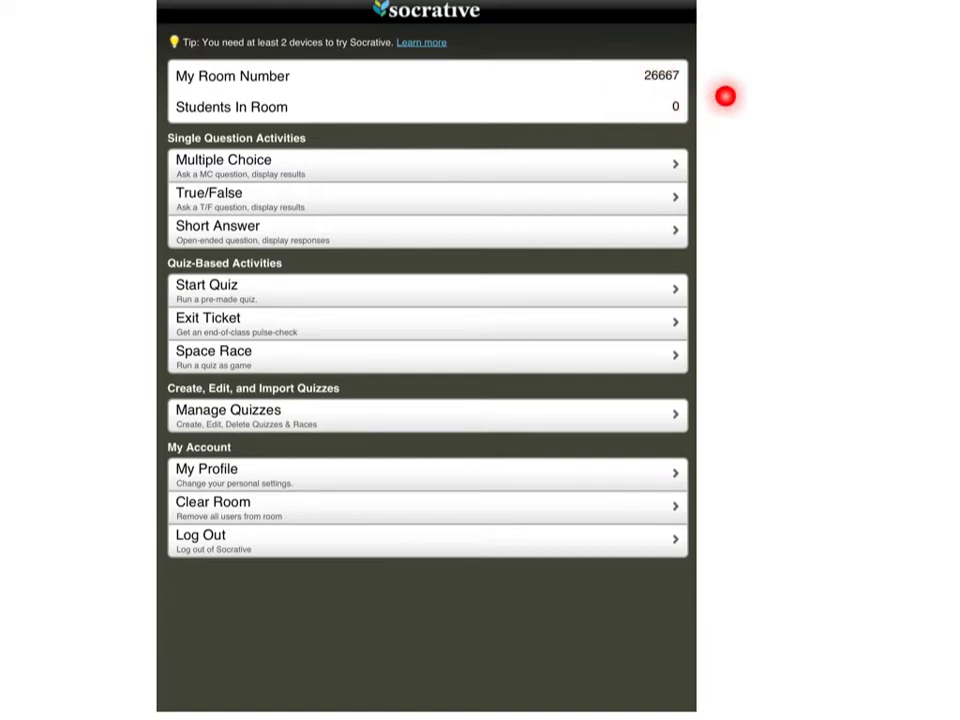
mouse_move(724, 96)
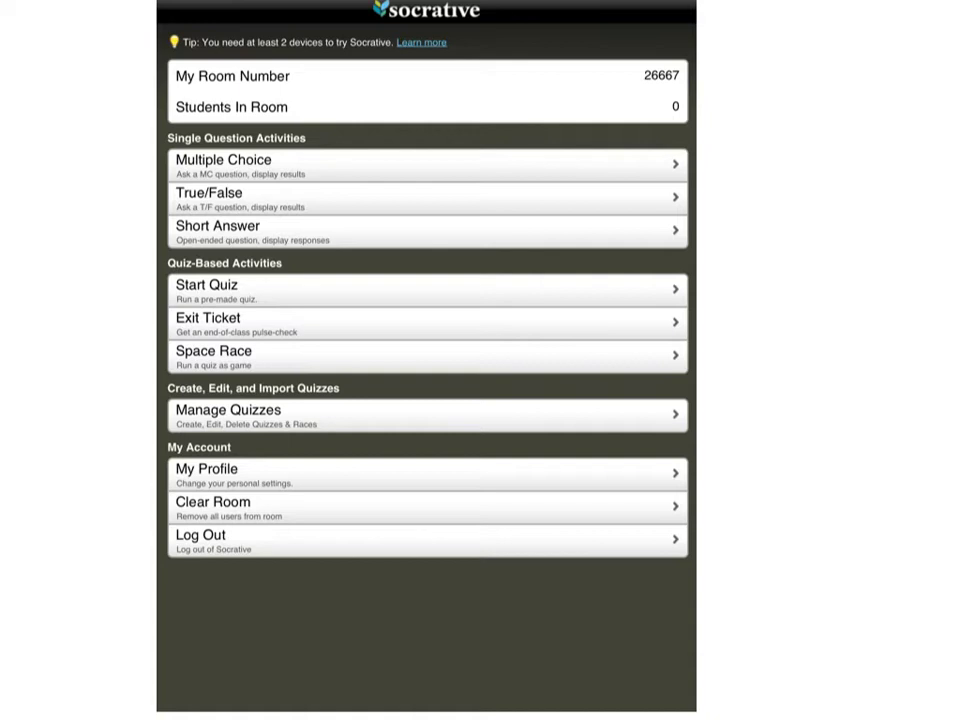
mouse_move(134, 328)
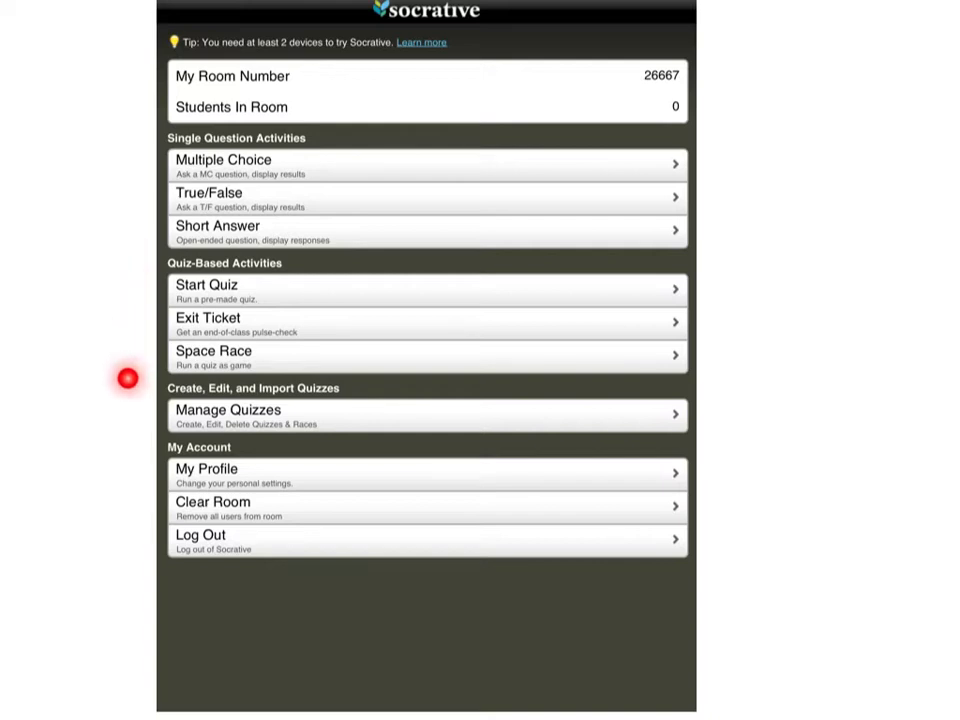
mouse_move(128, 380)
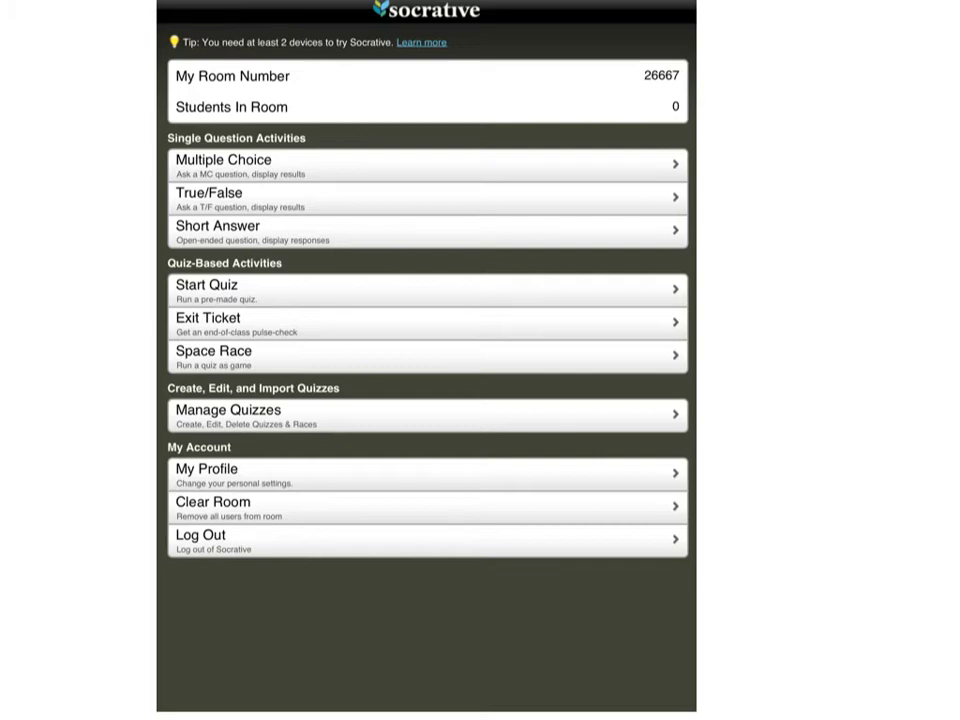
Step: Go to Manage Quizzes from the teacher dashboard
click(390, 416)
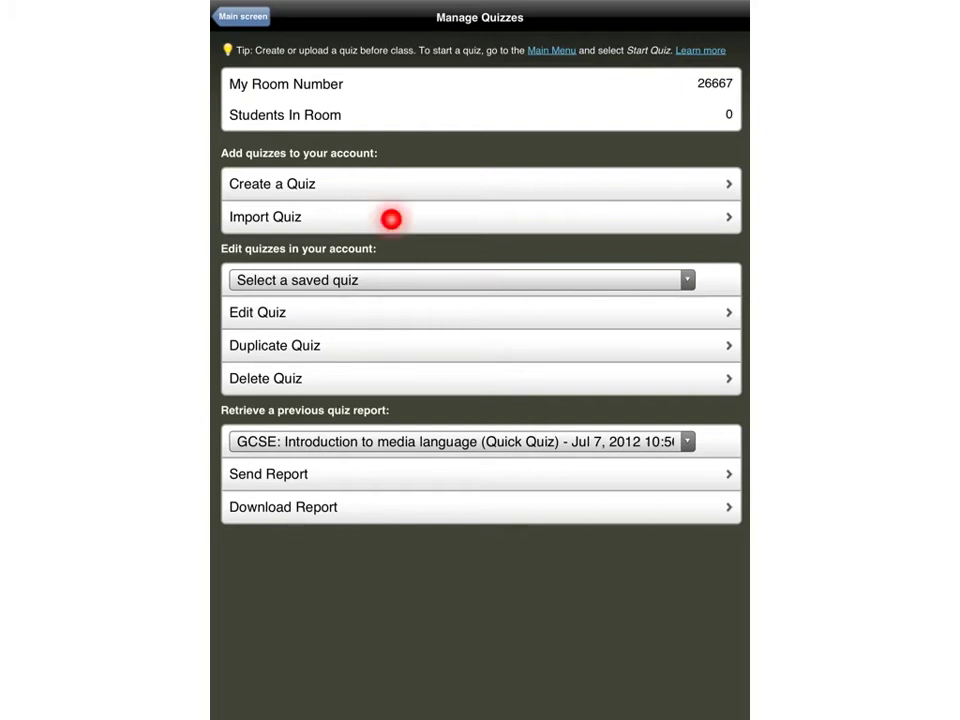
mouse_move(488, 284)
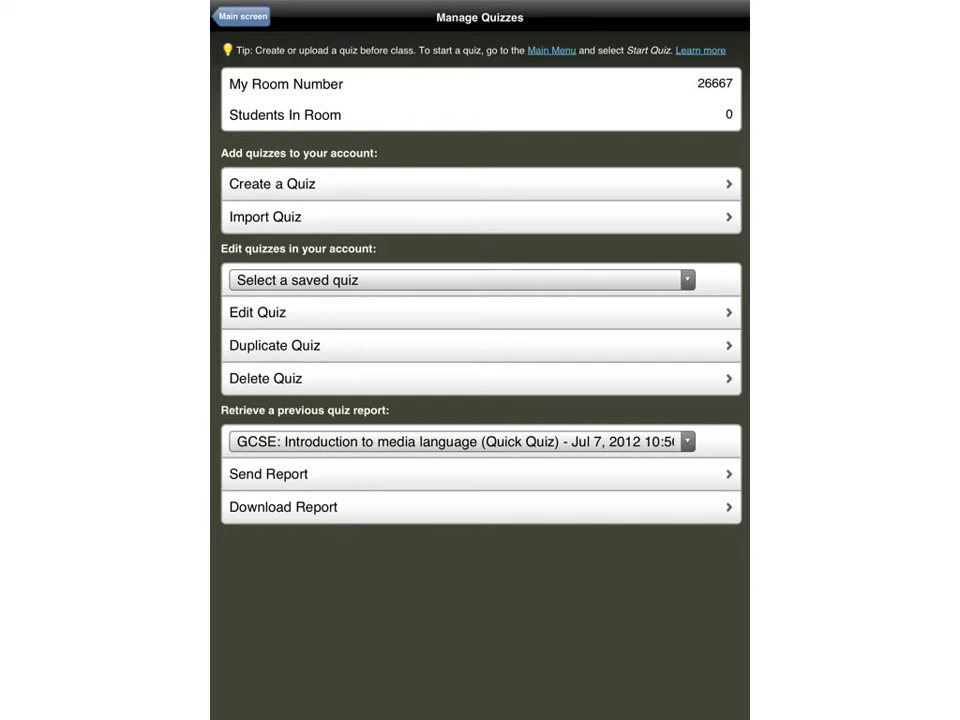
Step: Begin creating a new quiz named 'Test quiz 2' with sharing enabled
click(480, 184)
text(Test quiz 2)
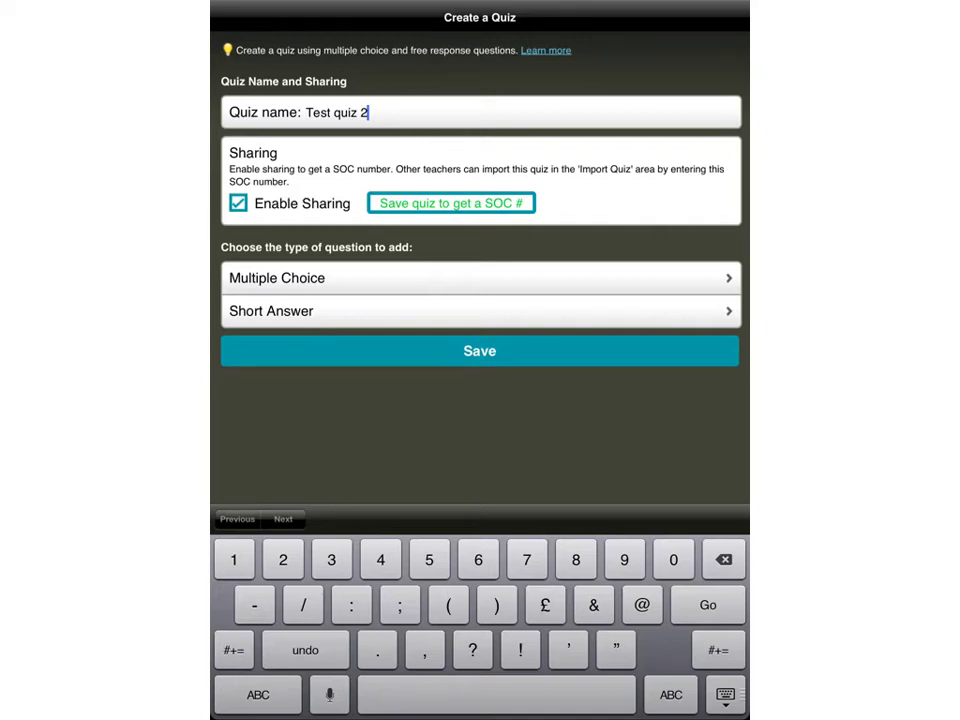
Step: Add a multiple-choice woodchuck question with answers 1, 2, 5, 10 and a hypothetical answer marked correct
click(480, 278)
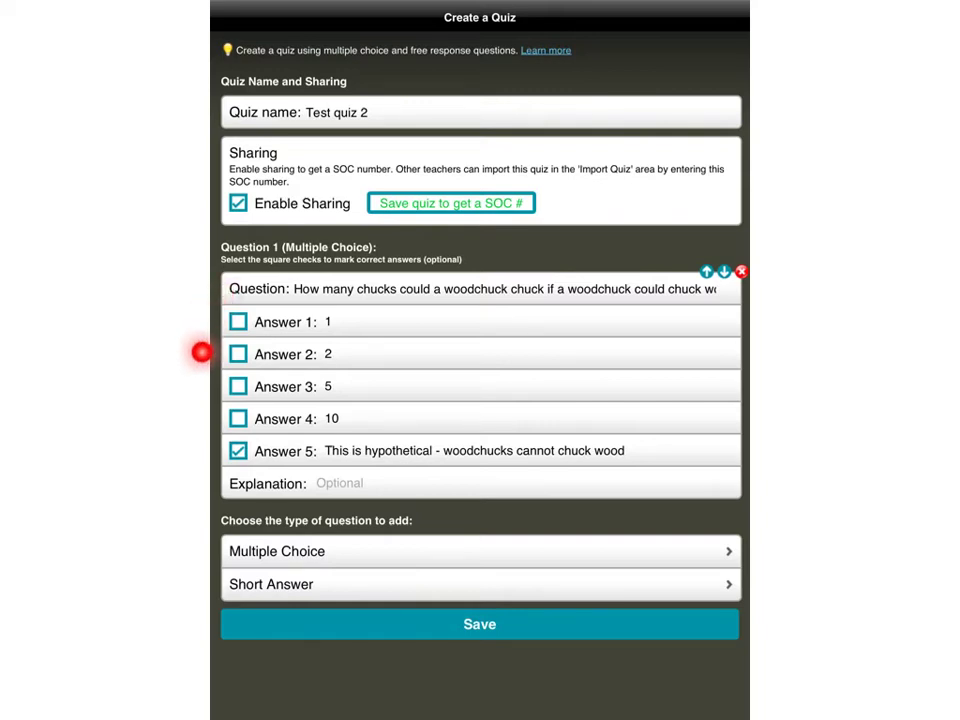
mouse_move(200, 458)
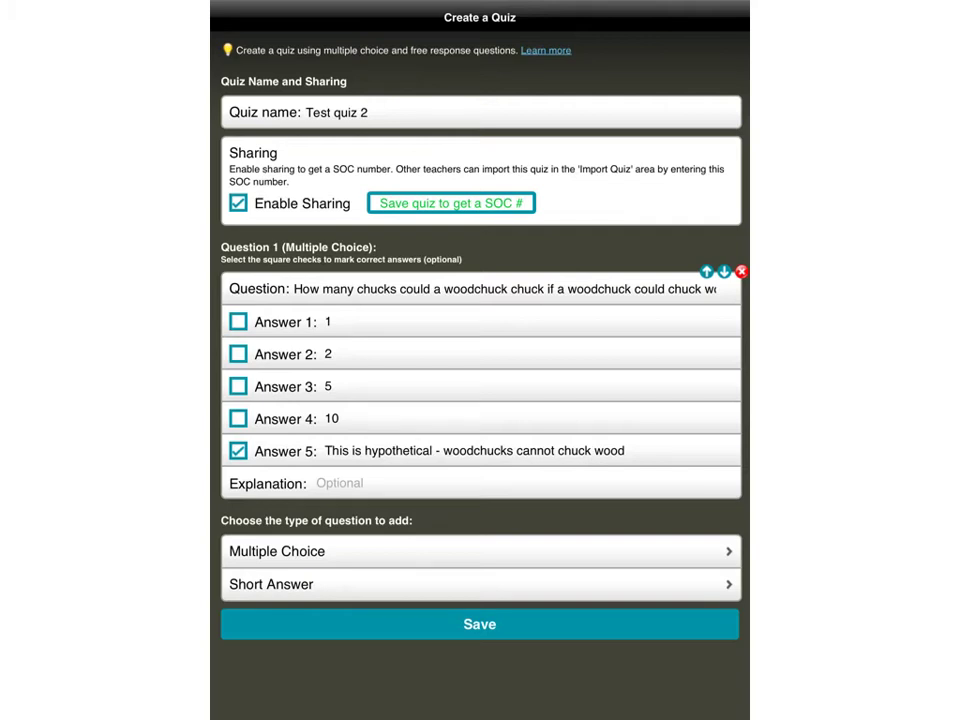
click(238, 434)
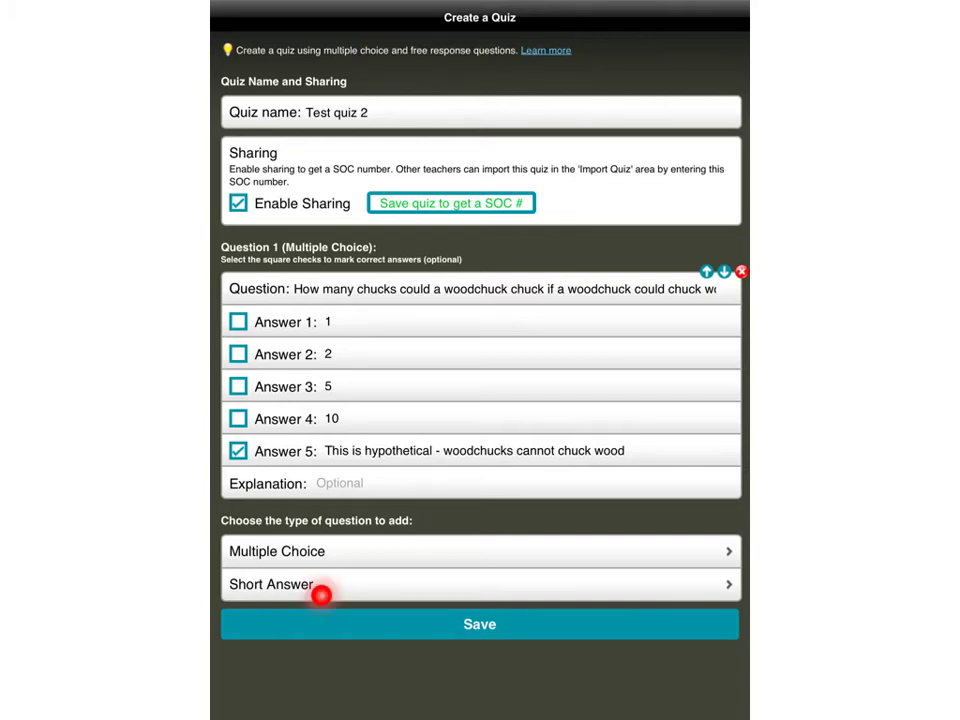
mouse_move(320, 596)
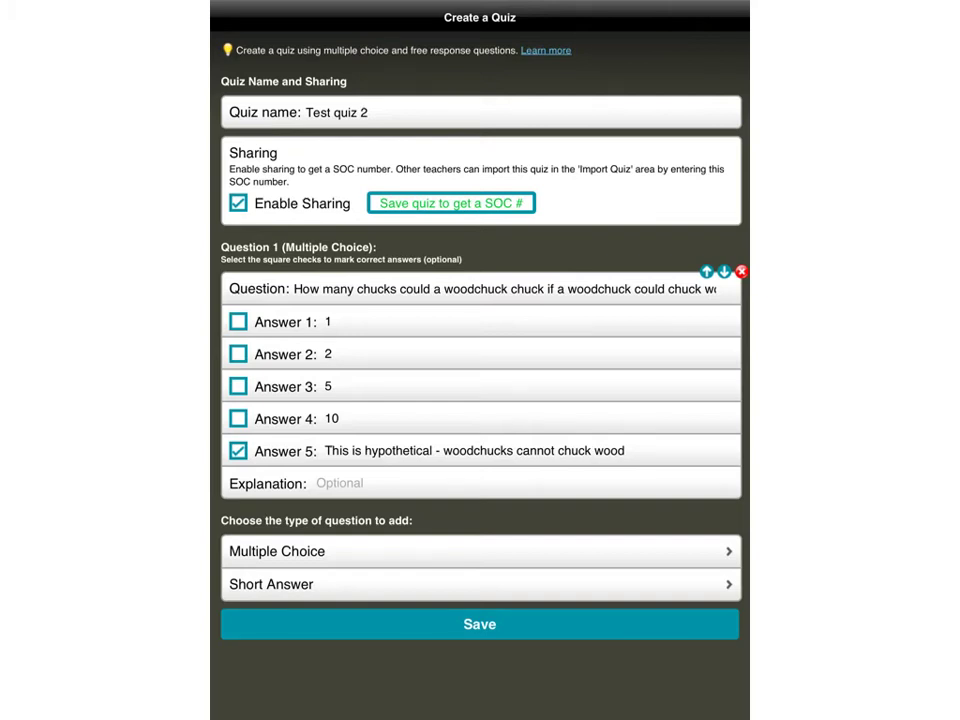
Step: Add a short-answer question: 'If a woodchuck could chuck wood, how would it do it?'
click(480, 584)
text(If a woodchuck could chuck wood, how would it do it?)
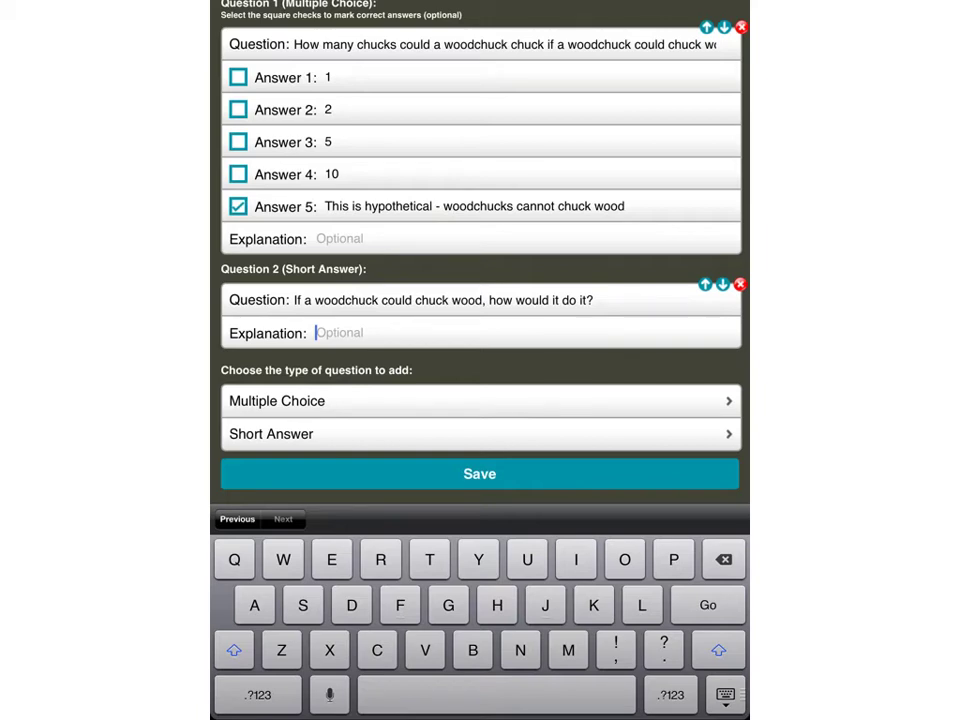
Step: Save 'Test quiz 2' and continue past the quiz-created confirmation
click(480, 472)
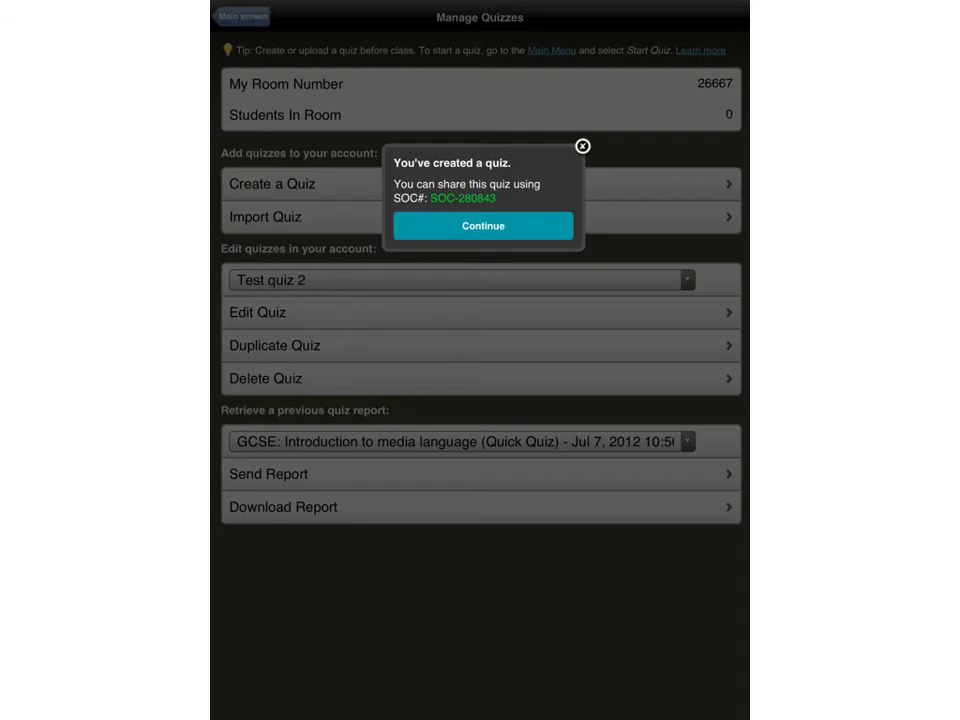
click(482, 224)
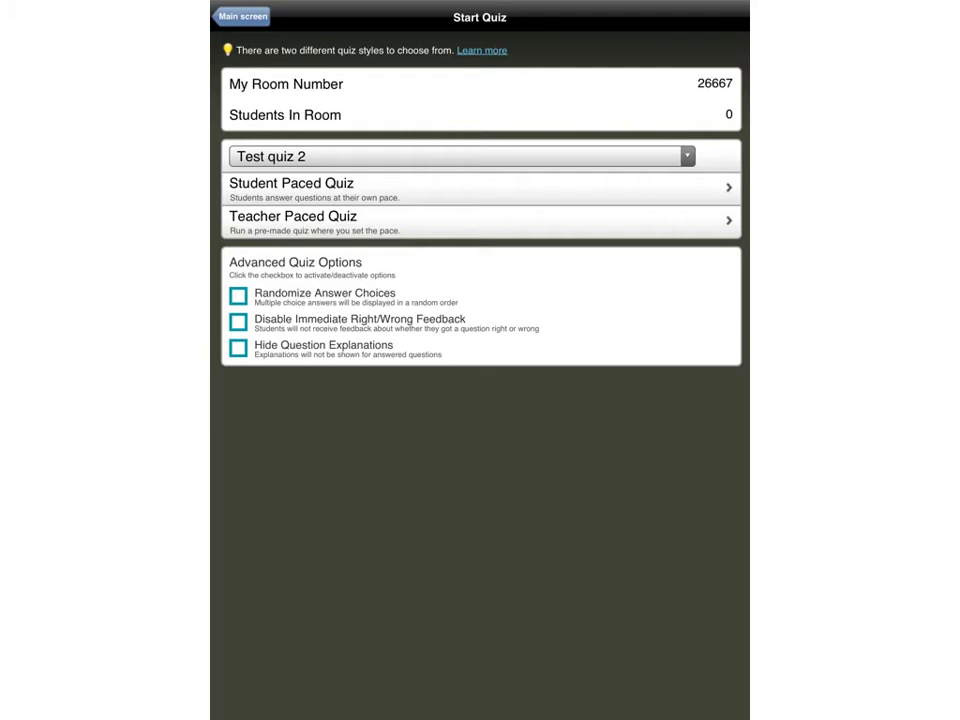
click(436, 186)
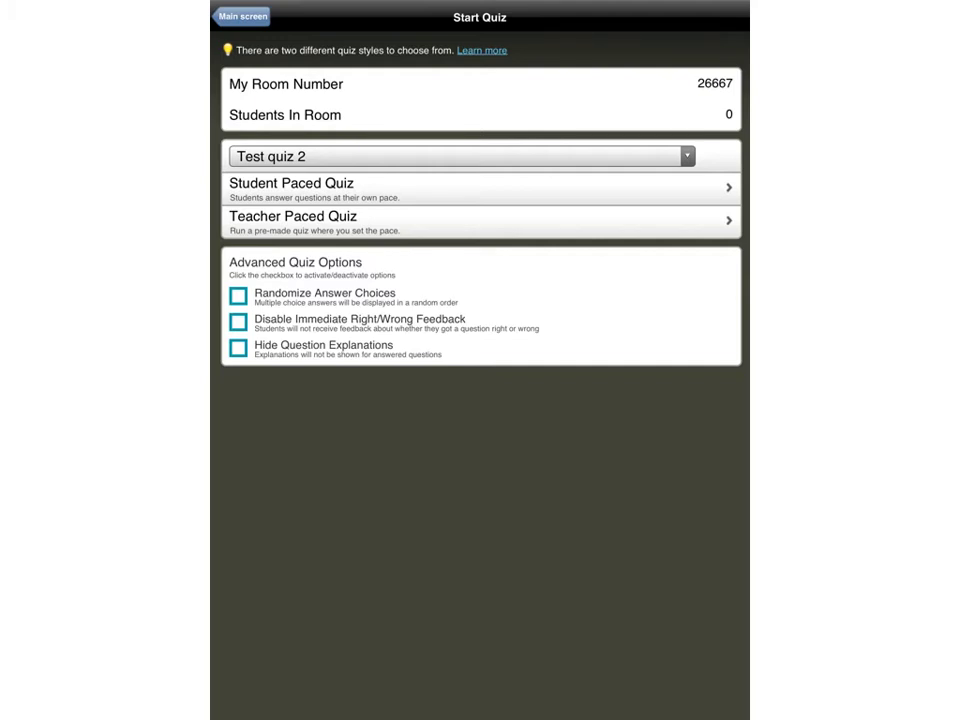
Step: Launch 'Test quiz 2' as a Student Paced Quiz and switch to the student Join Room screen
click(480, 188)
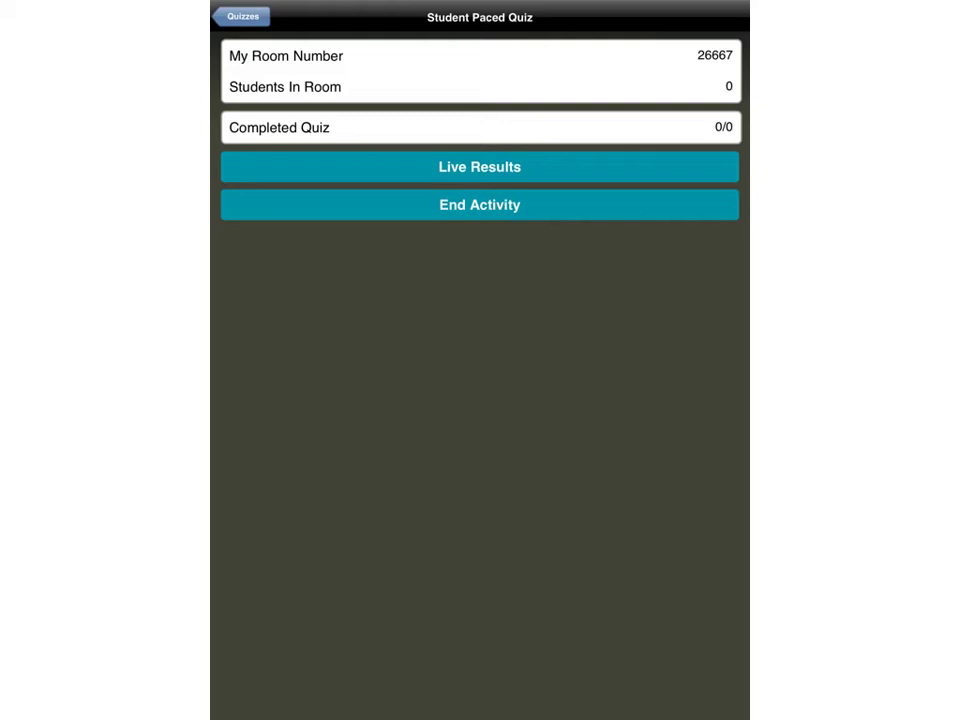
click(556, 166)
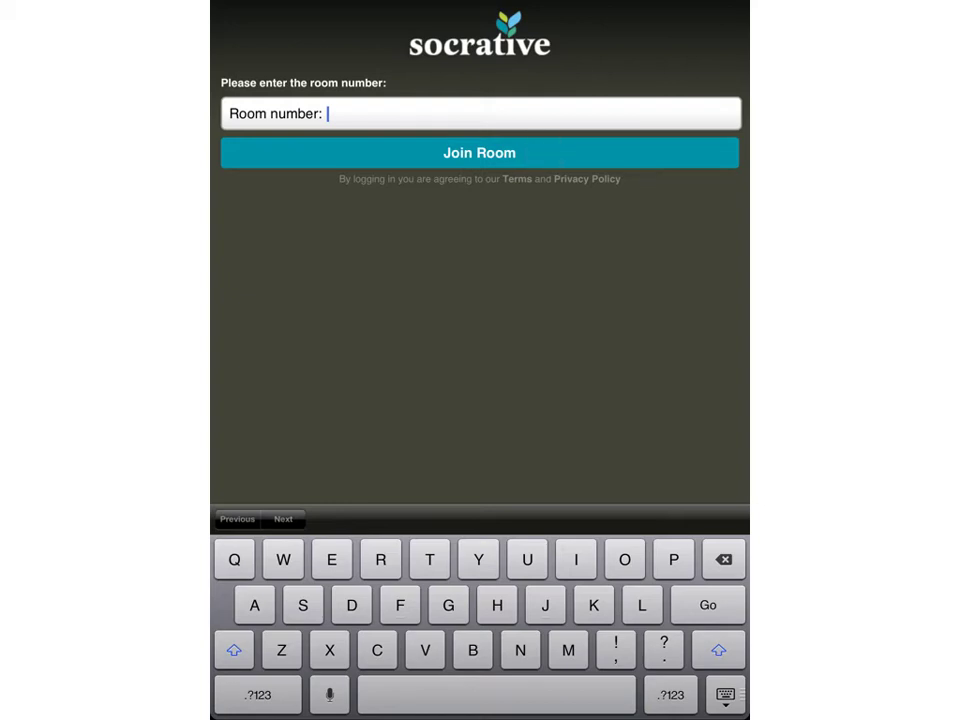
Step: Join room 26667 as a student and submit the student's name to reach the first question
click(480, 152)
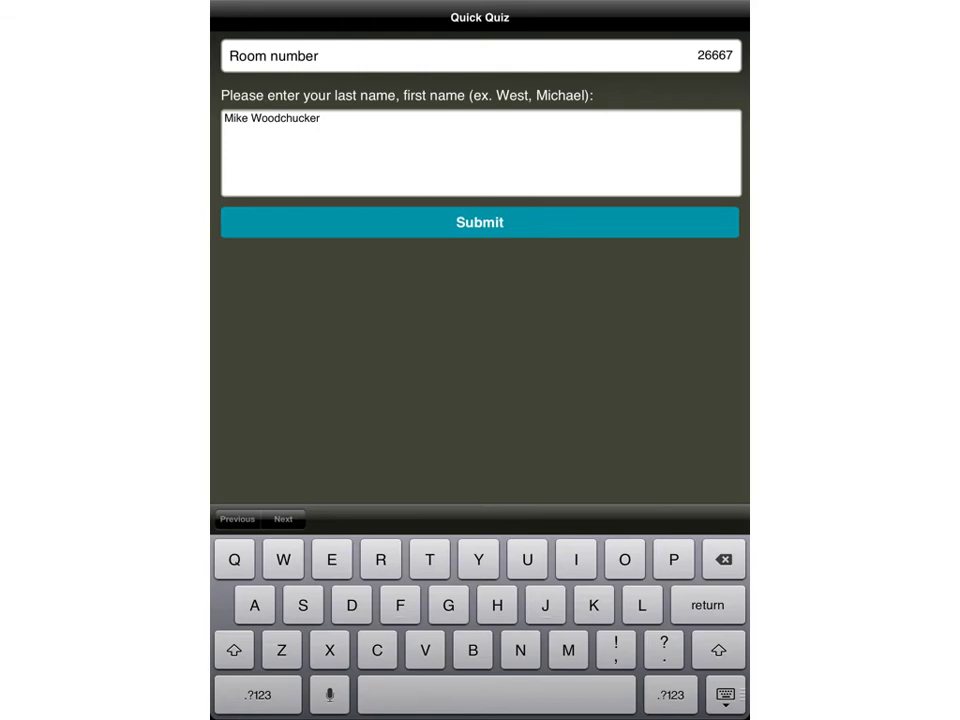
click(480, 222)
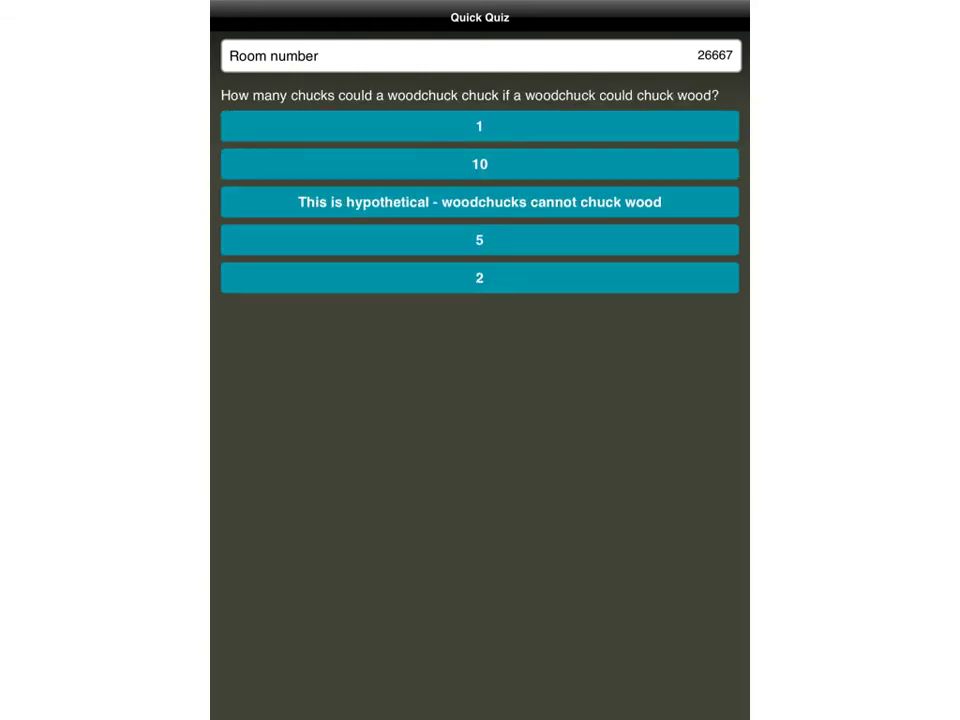
mouse_move(740, 320)
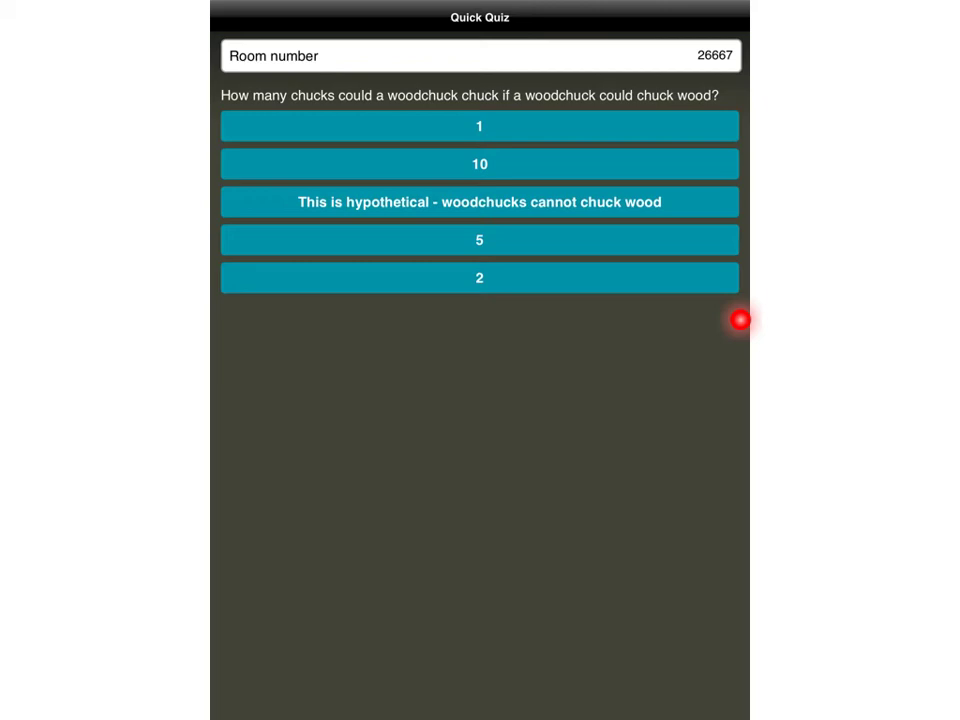
mouse_move(740, 320)
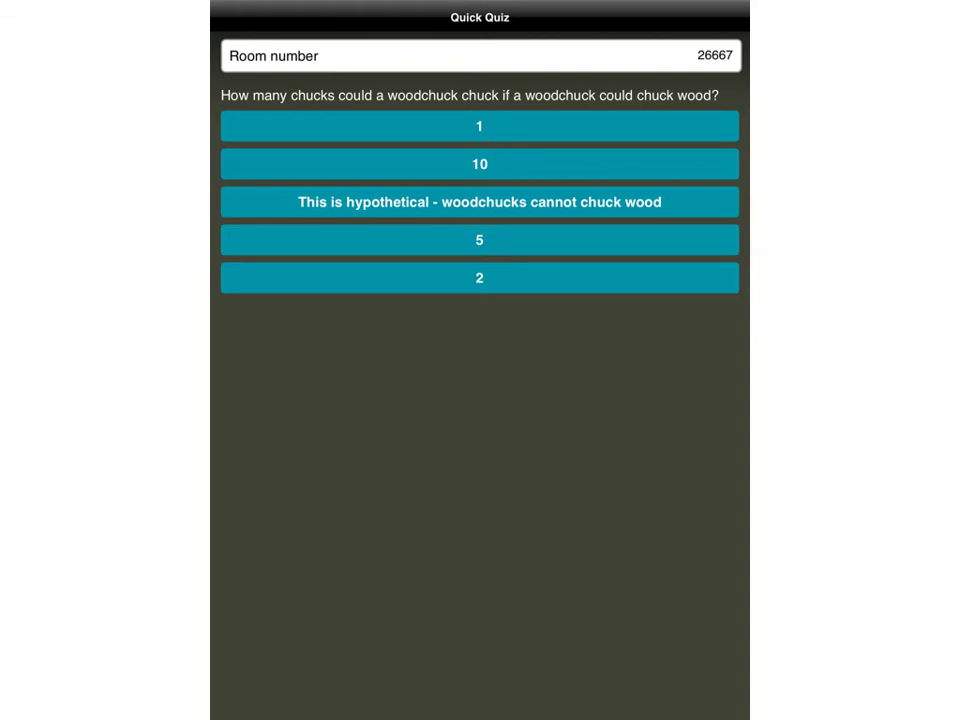
Step: Choose the hypothetical answer to the woodchuck question and move to the next question
click(480, 200)
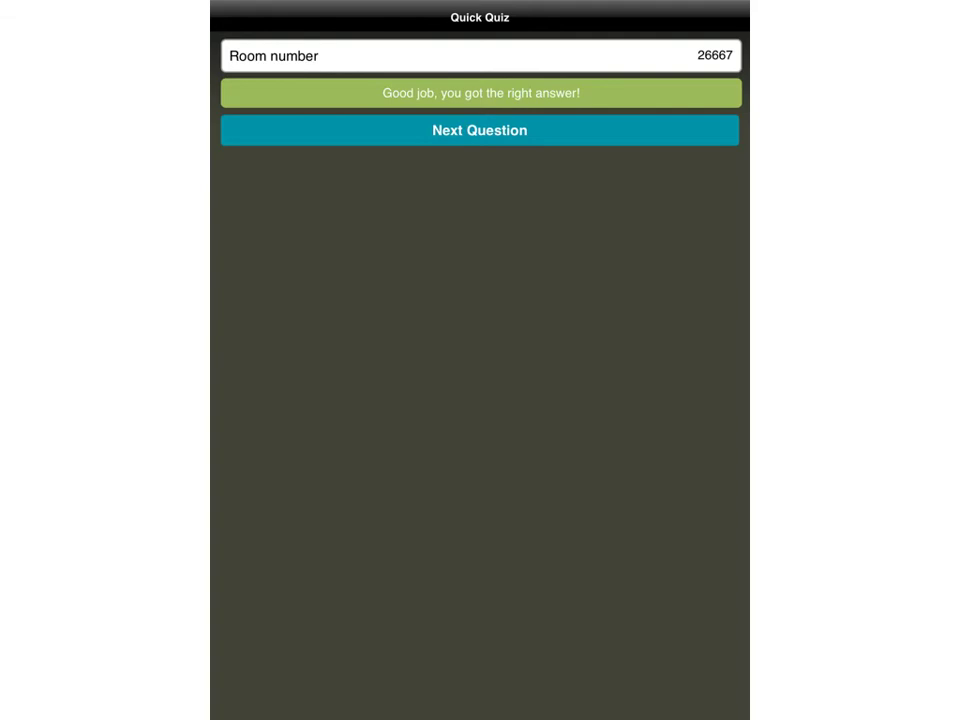
click(480, 130)
text(It would have to have evolved arms)
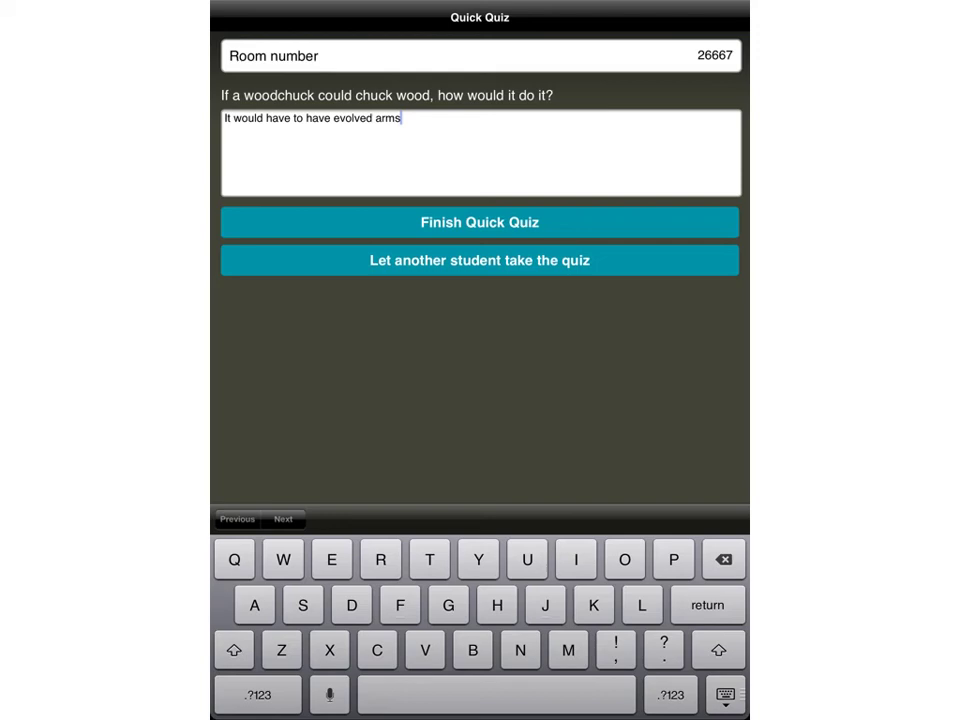
Step: Answer the short-answer question and finish the quiz as the student
click(640, 260)
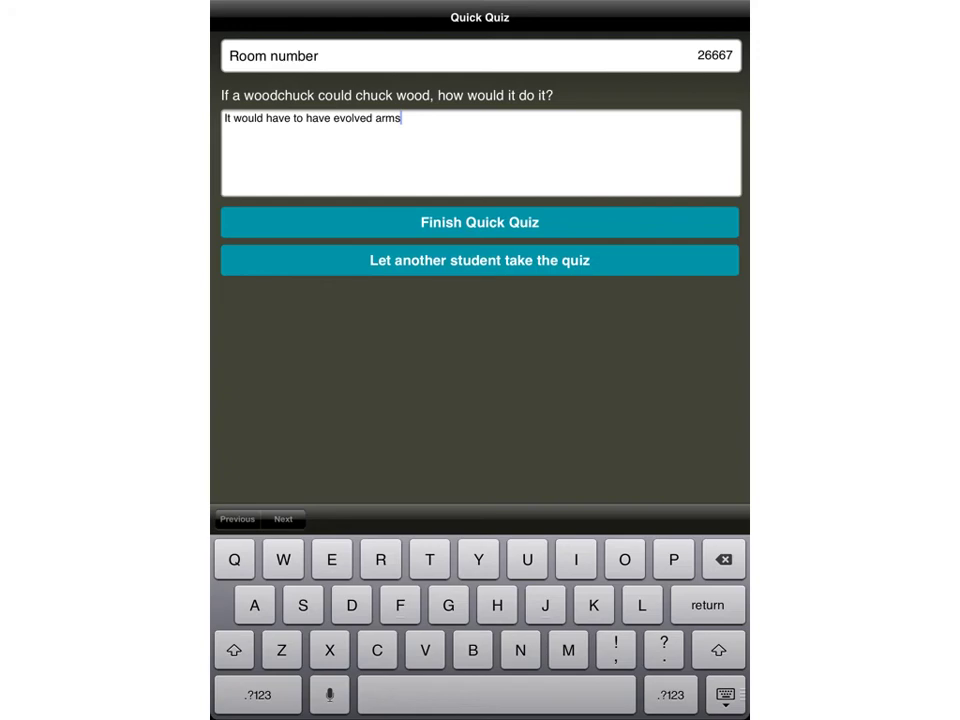
click(480, 222)
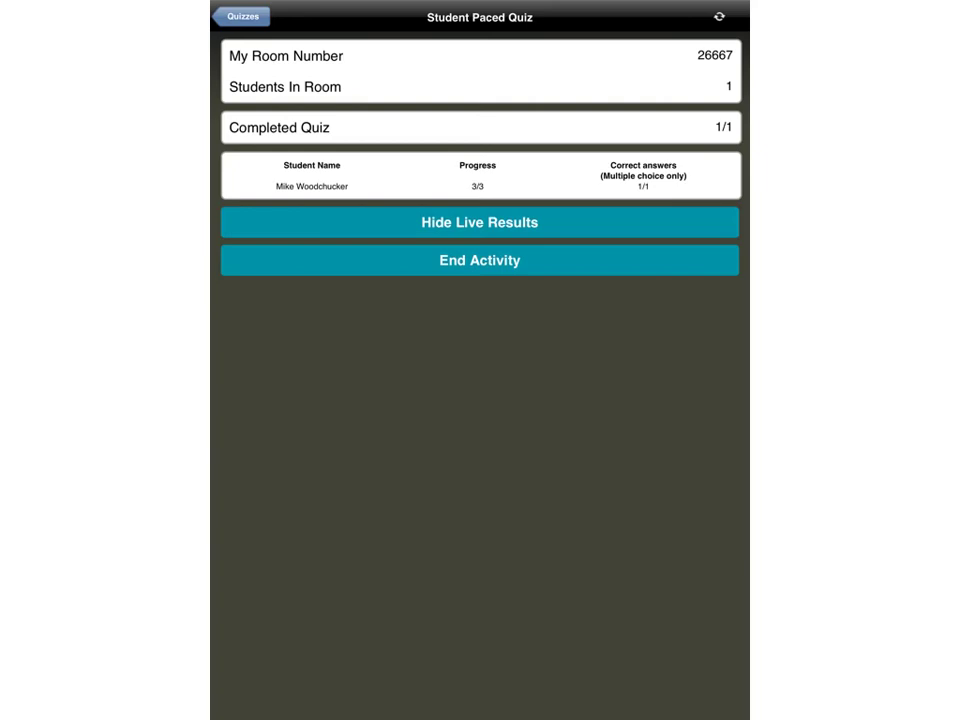
Step: End the student-paced 'Test quiz 2' activity with a report and return to the teacher dashboard
click(480, 260)
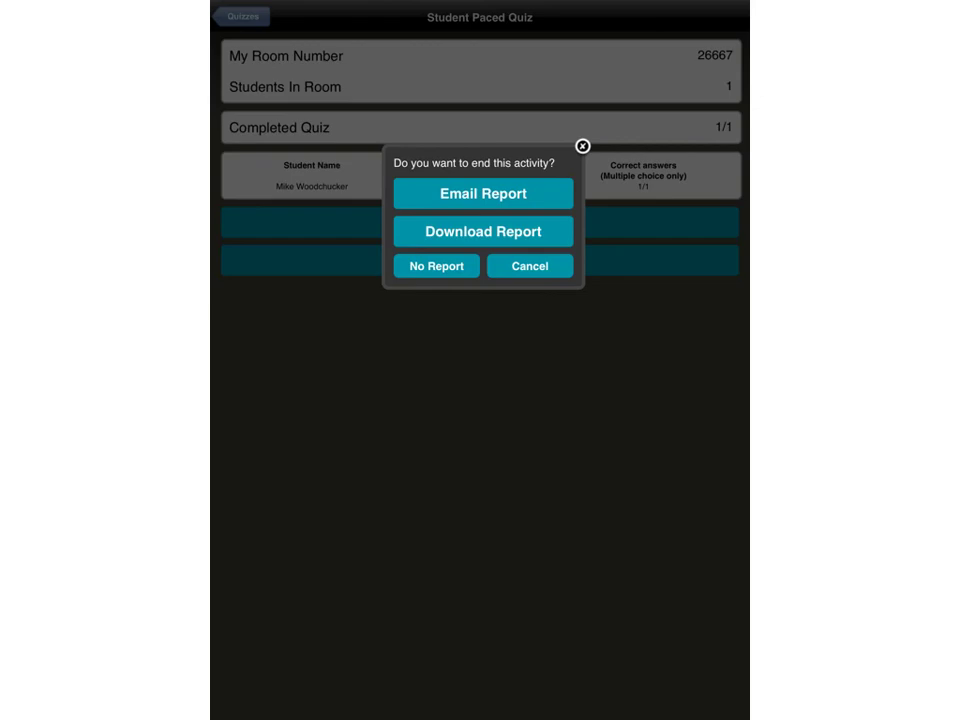
click(436, 266)
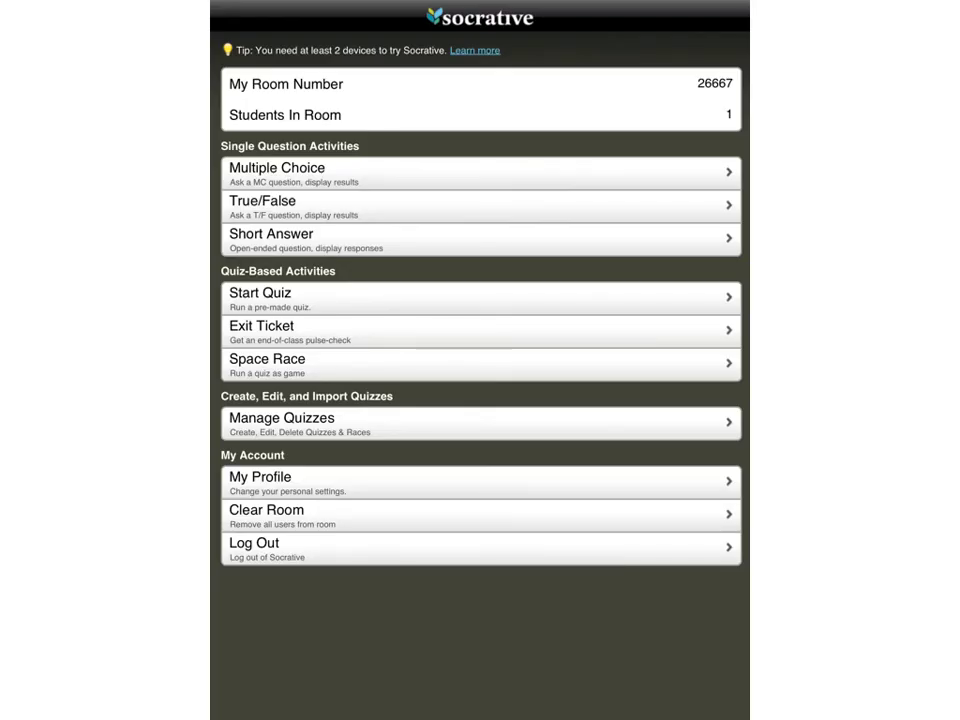